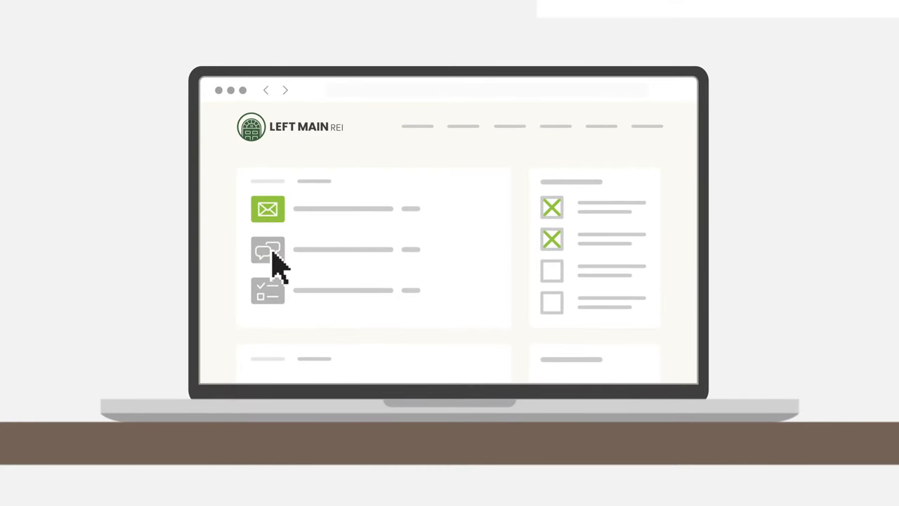
Step: Open a blank message composer from the dashboard's messaging icon
click(267, 250)
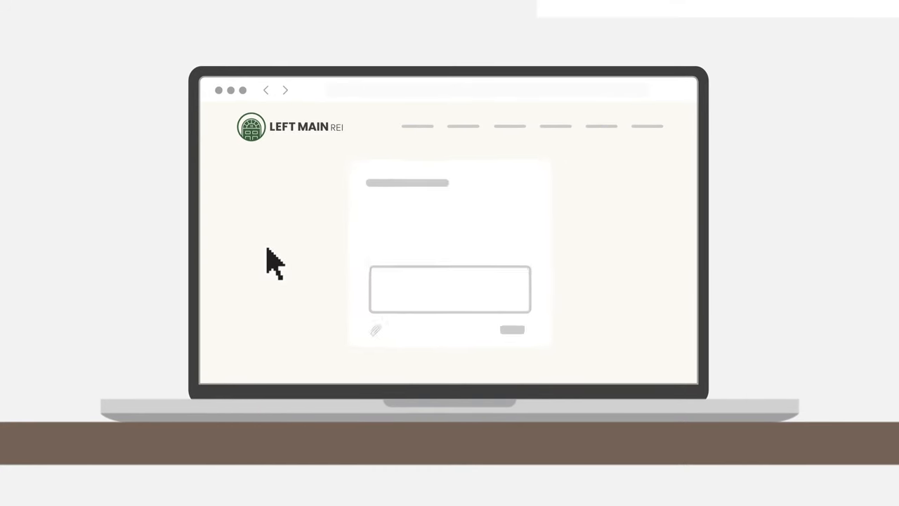